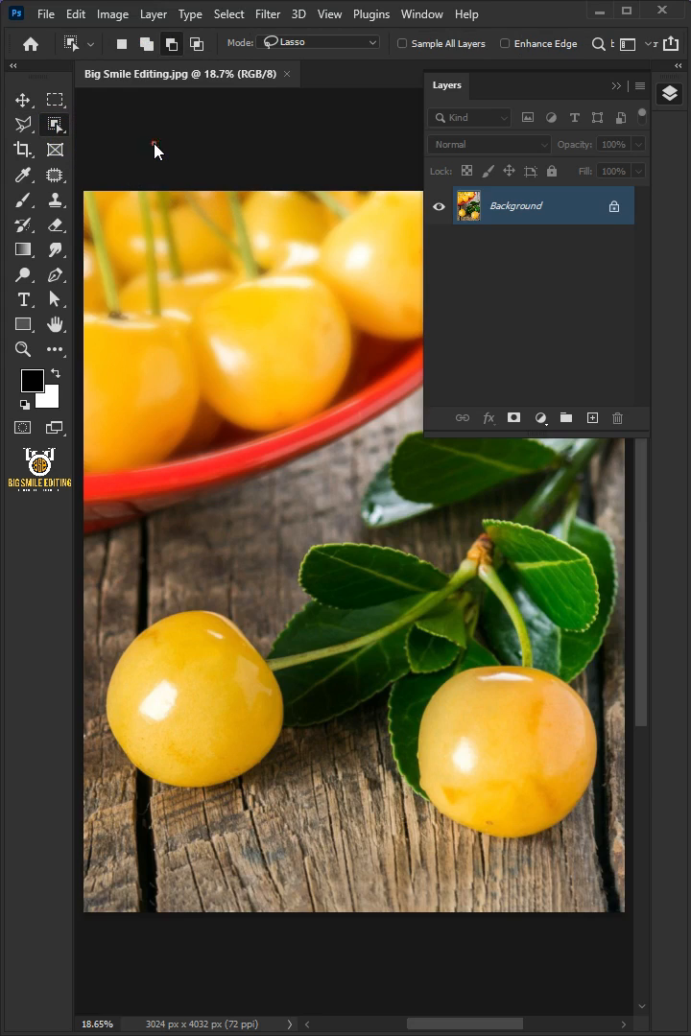
Quick-select both foreground yellow cherries and add a new layer group above the background
{"action": "left_click", "coordinate": [53, 125]}
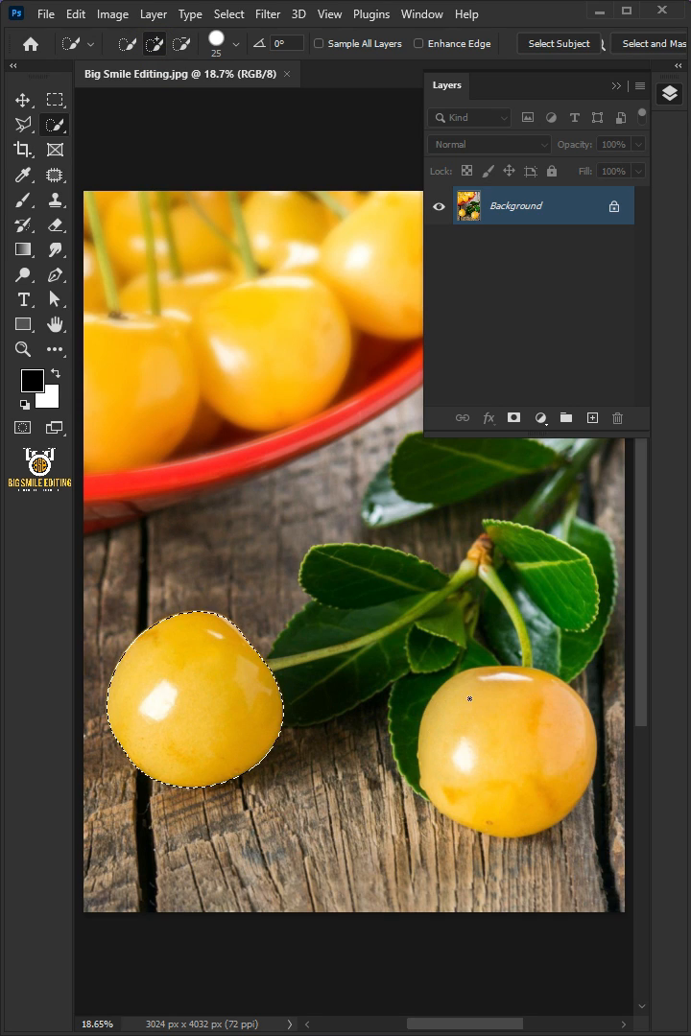
{"action": "left_click", "coordinate": [407, 657]}
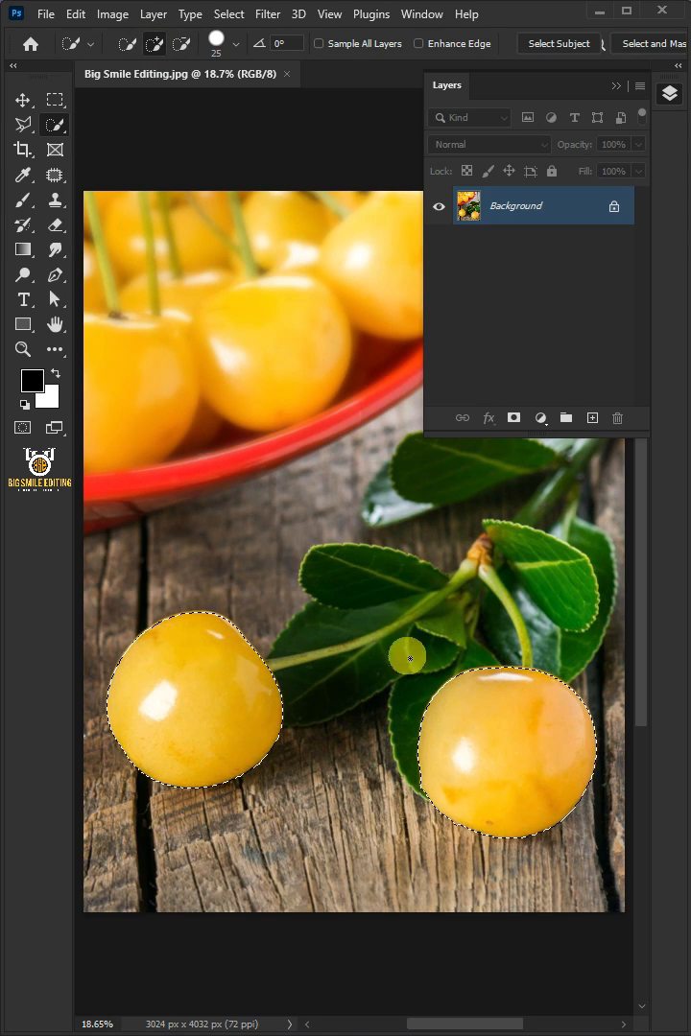
{"action": "mouse_move", "coordinate": [555, 451]}
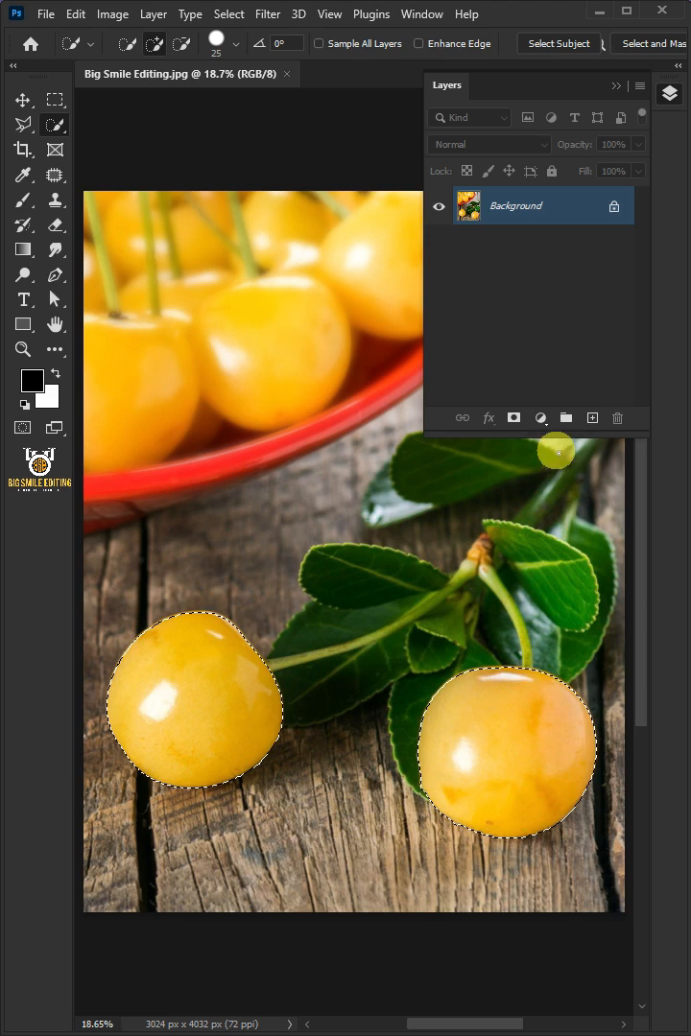
{"action": "left_click", "coordinate": [564, 418]}
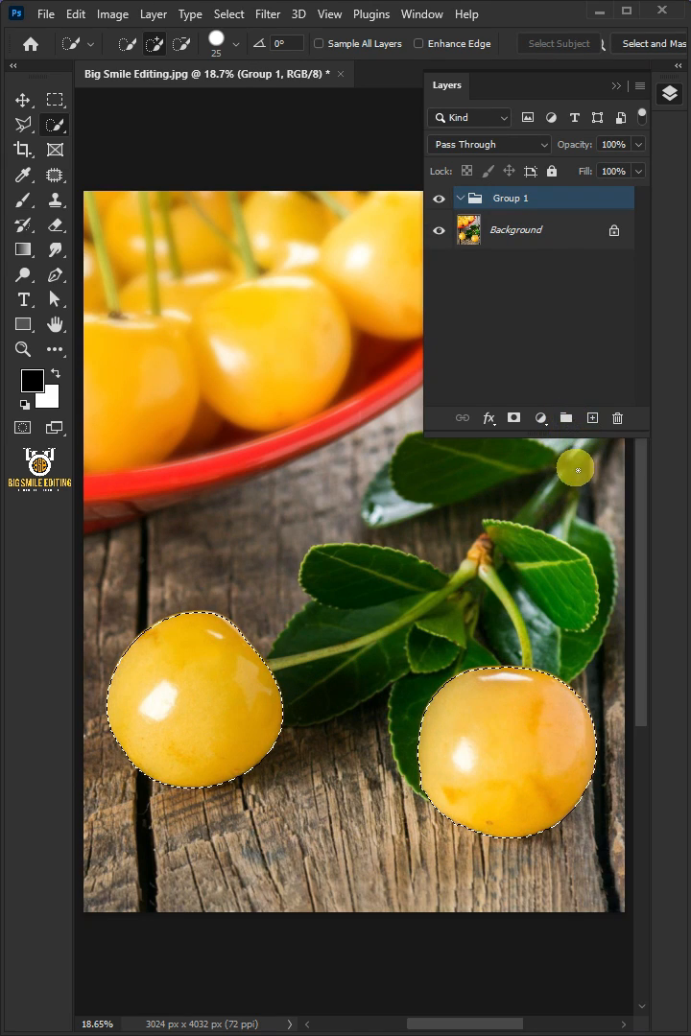
Mask the group to the selected cherries as 'Color' and bring up the adjustment-layer list
{"action": "left_click", "coordinate": [514, 419]}
{"action": "type", "text": "Color"}
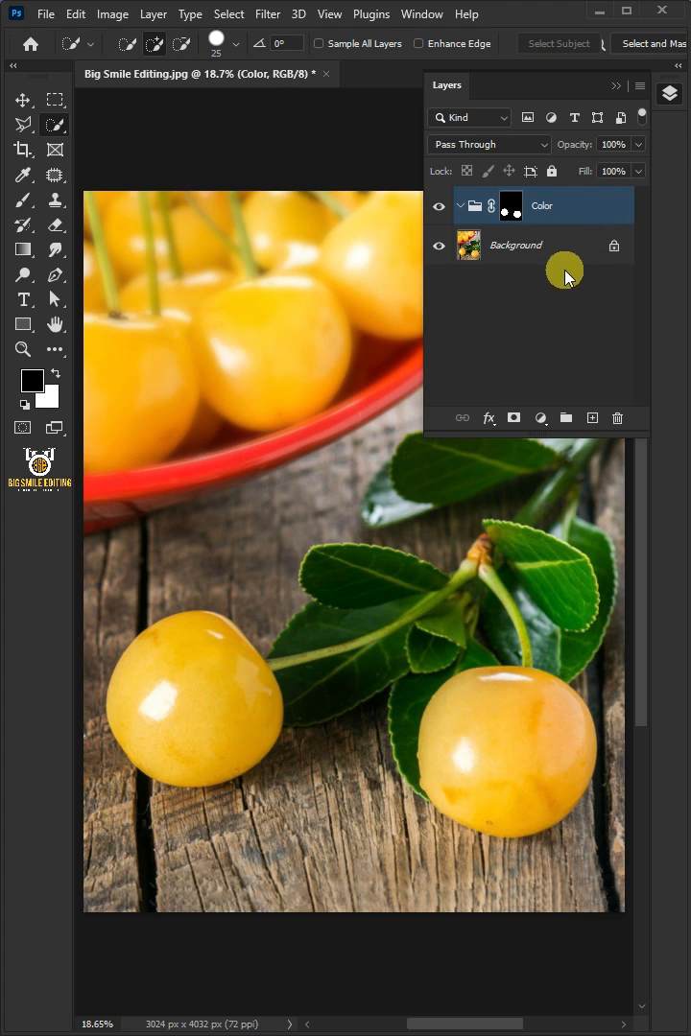
{"action": "left_click", "coordinate": [541, 418]}
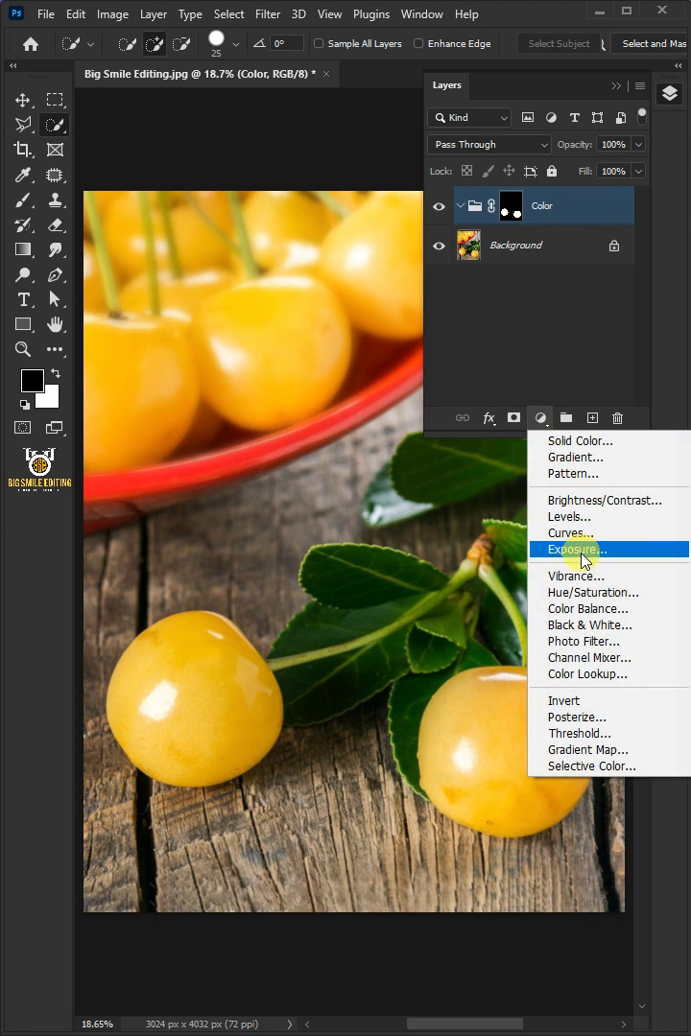
Add a Hue/Saturation adjustment with Hue -57, turning the cherries pinkish red
{"action": "left_click", "coordinate": [593, 591]}
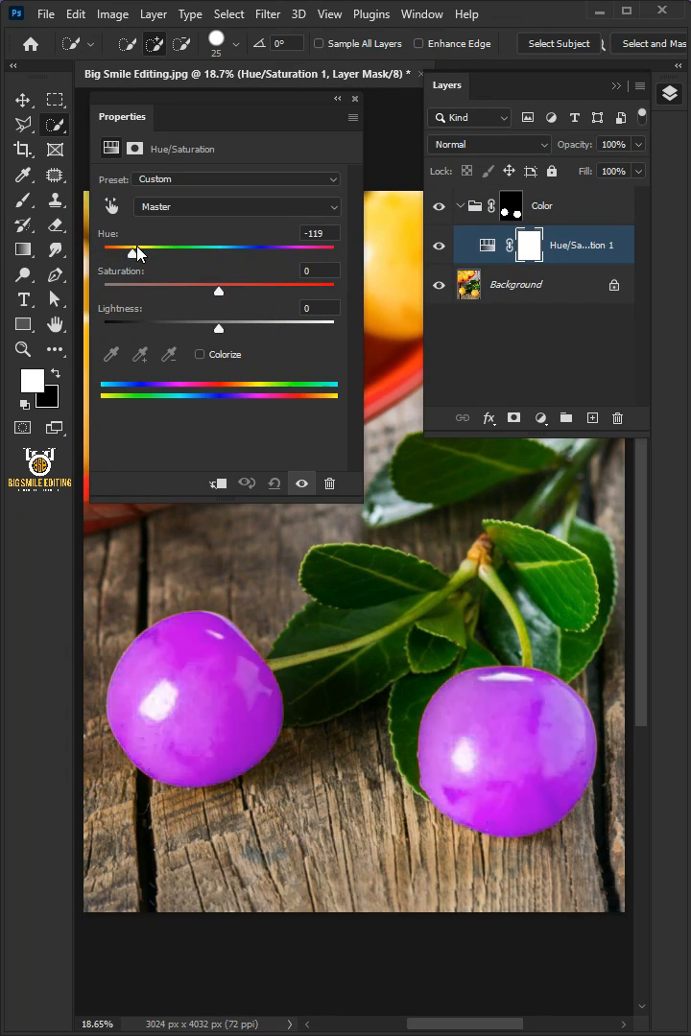
{"action": "left_click_drag", "start_coordinate": [135, 247], "coordinate": [161, 248]}
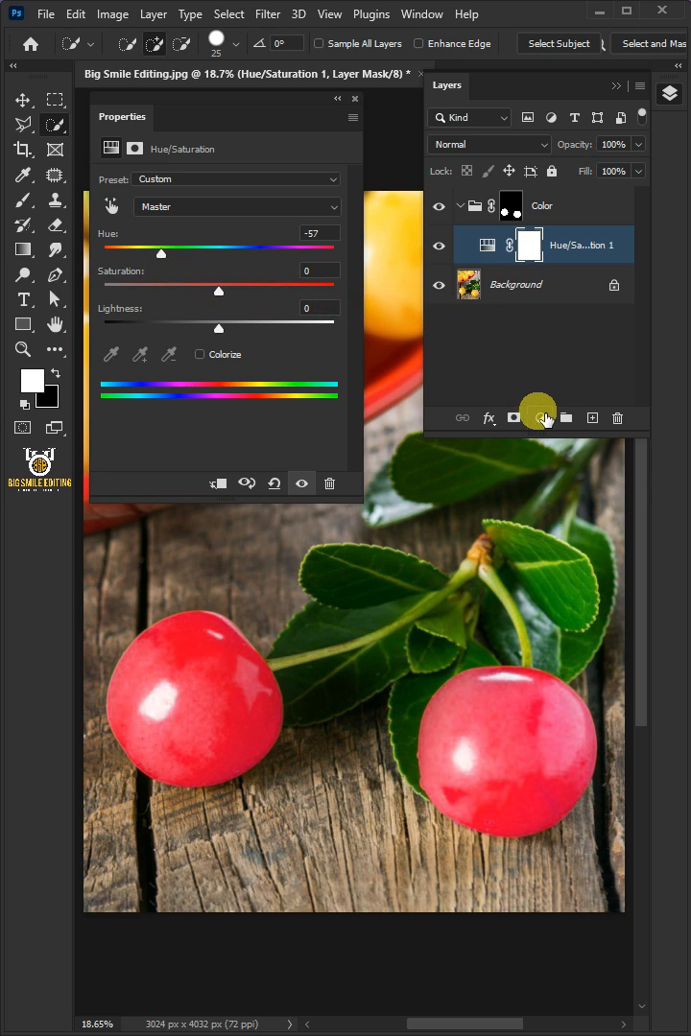
{"action": "mouse_move", "coordinate": [541, 419]}
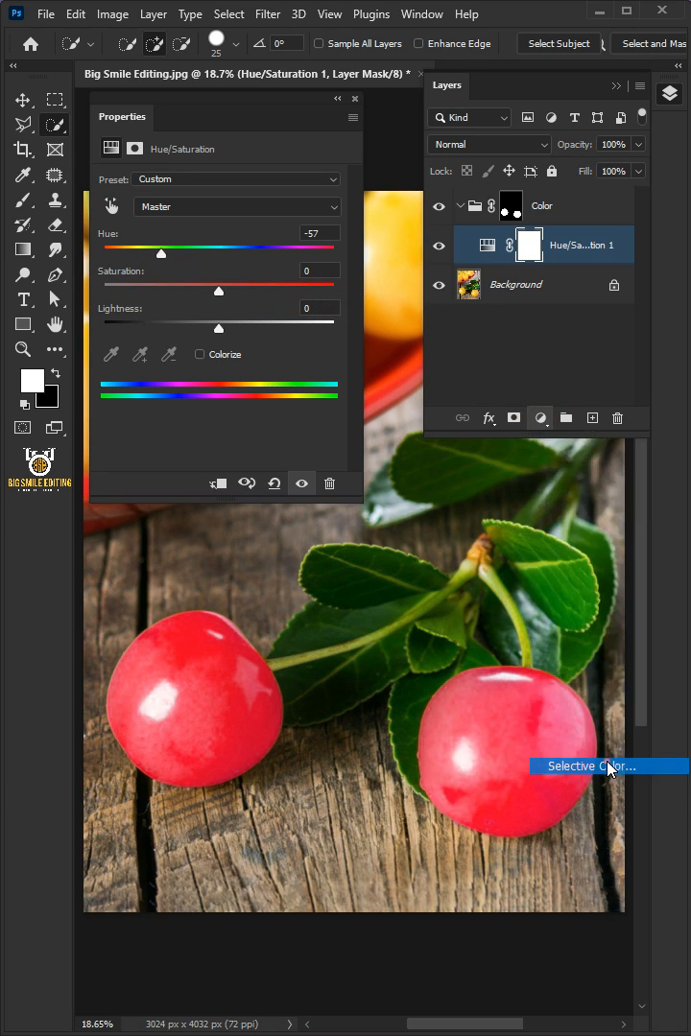
Add a Selective Color adjustment on Reds: Cyan -50, Magenta +35, Yellow +100
{"action": "left_click", "coordinate": [591, 766]}
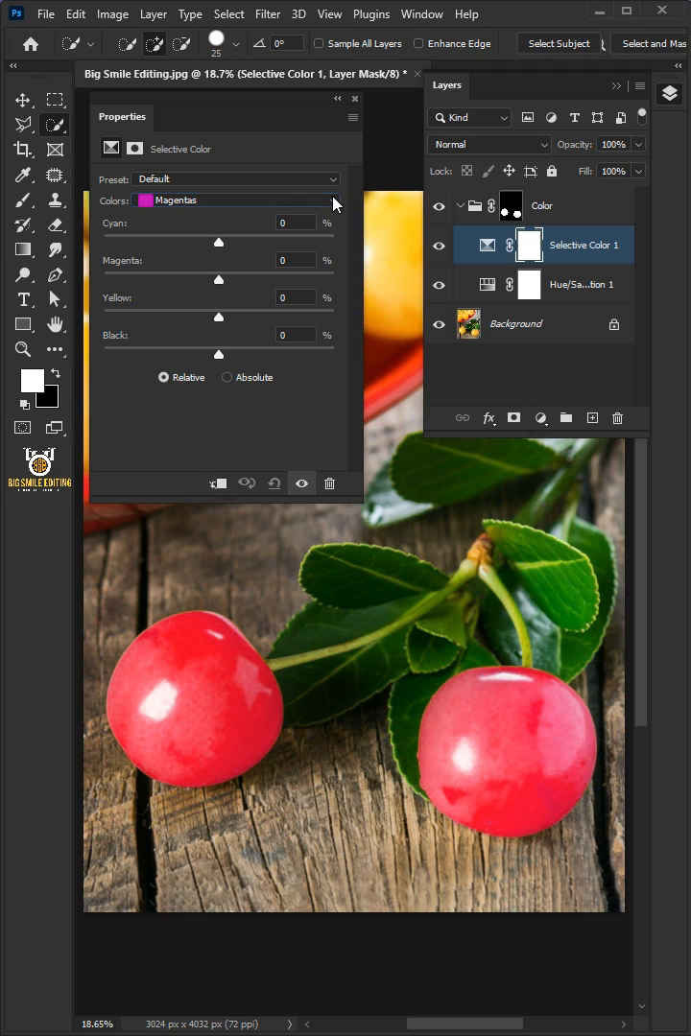
{"action": "left_click", "coordinate": [234, 200]}
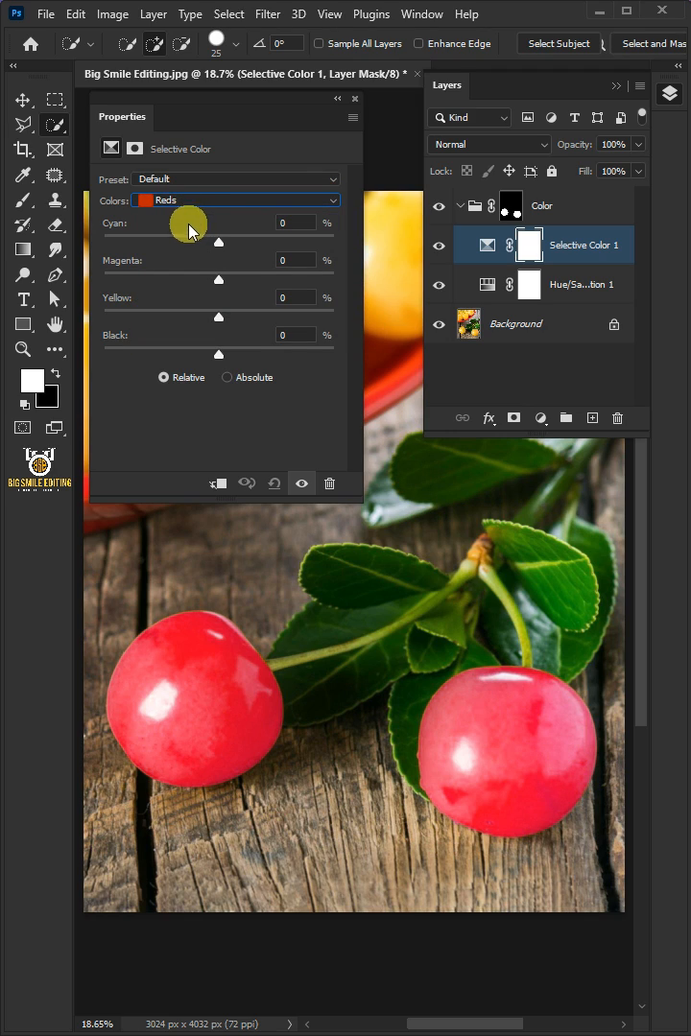
{"action": "left_click_drag", "start_coordinate": [218, 242], "coordinate": [163, 242]}
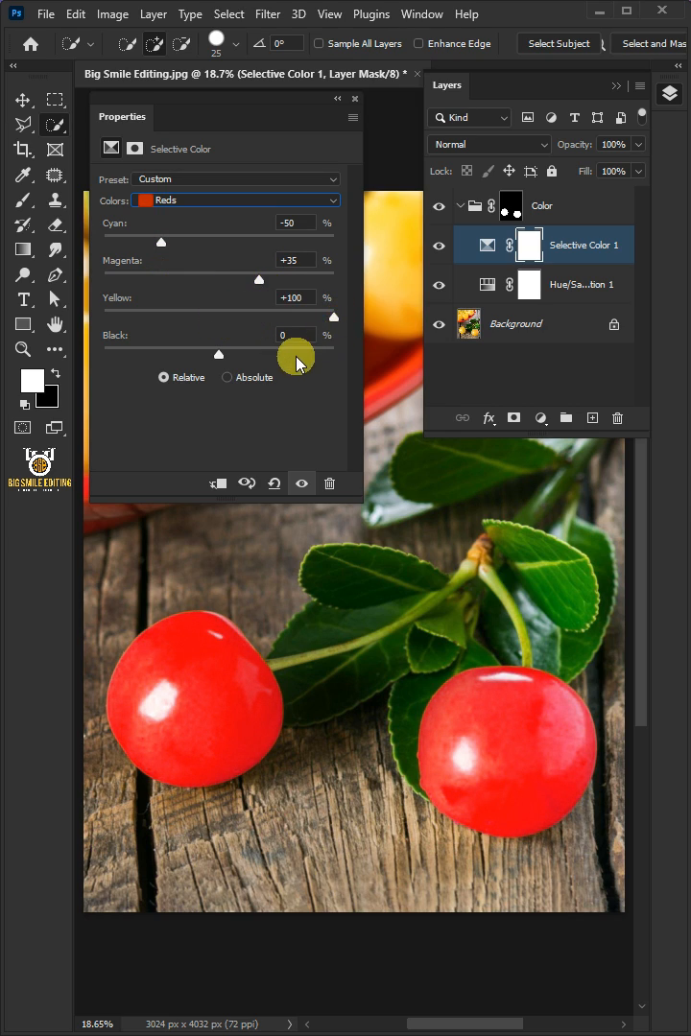
{"action": "left_click_drag", "start_coordinate": [217, 353], "coordinate": [298, 353]}
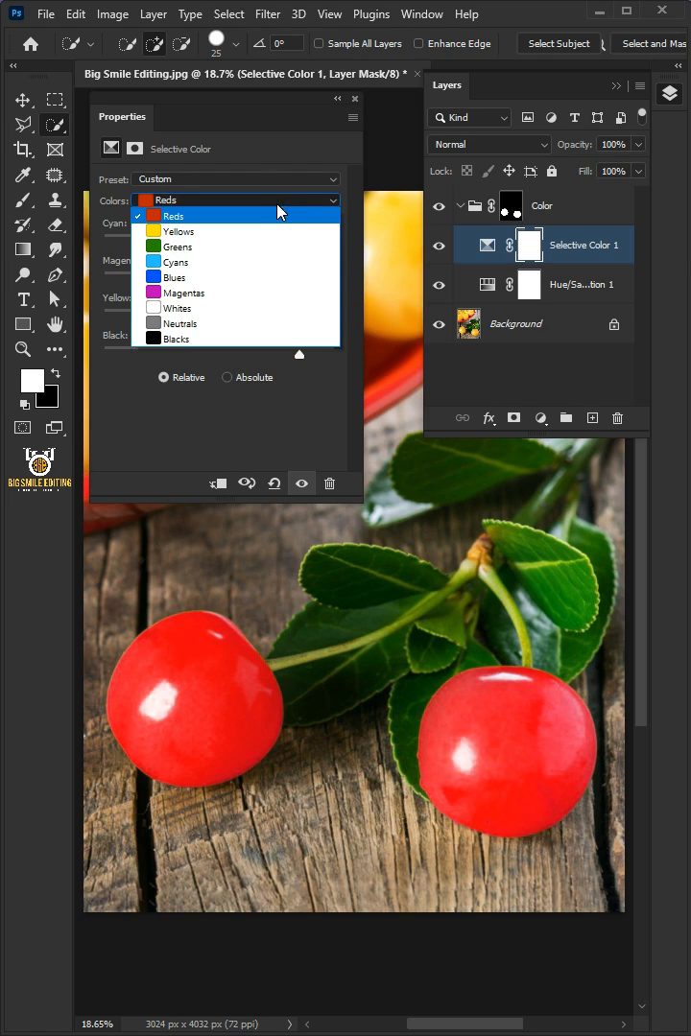
Tune the Magentas range too: Cyan -20, Magenta +60, Yellow +100, removing the pink cast
{"action": "left_click", "coordinate": [180, 291]}
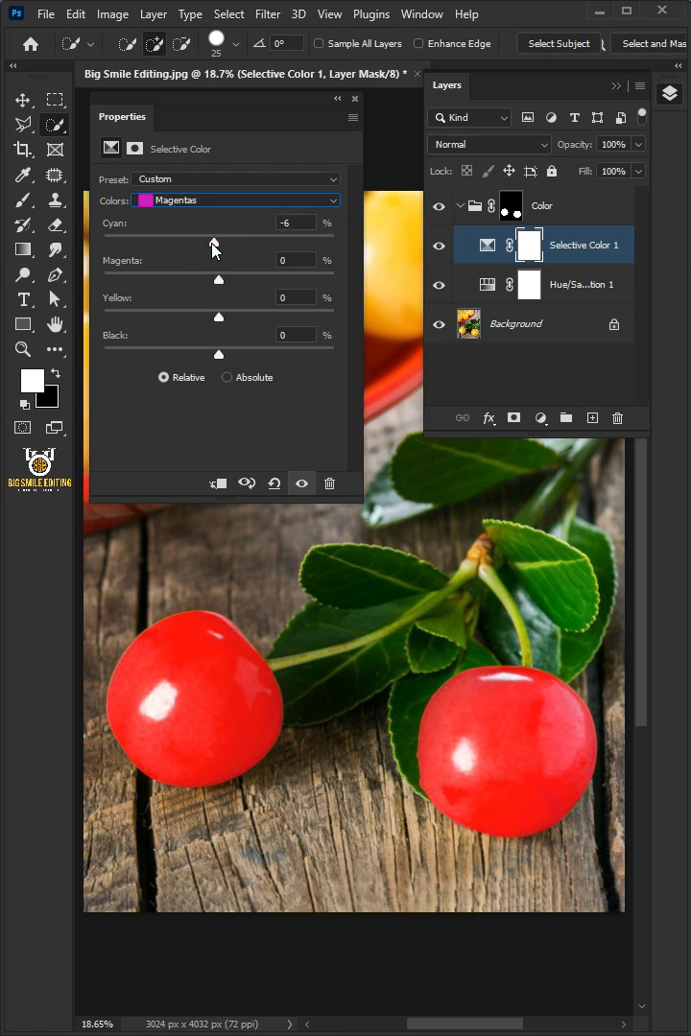
{"action": "left_click_drag", "start_coordinate": [213, 241], "coordinate": [195, 241]}
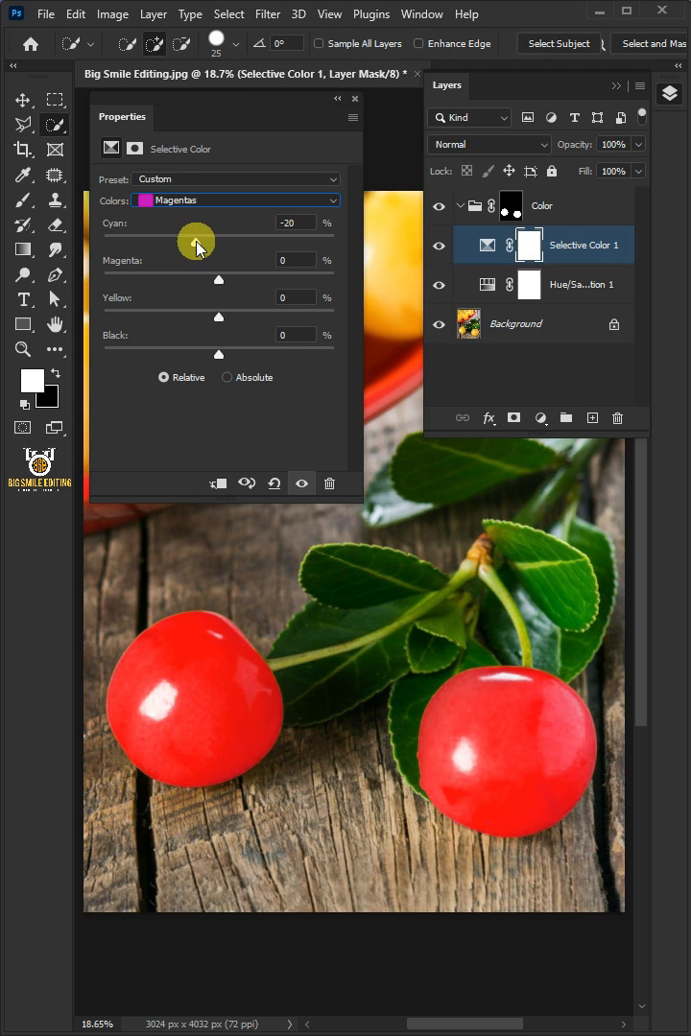
{"action": "left_click_drag", "start_coordinate": [219, 280], "coordinate": [292, 280]}
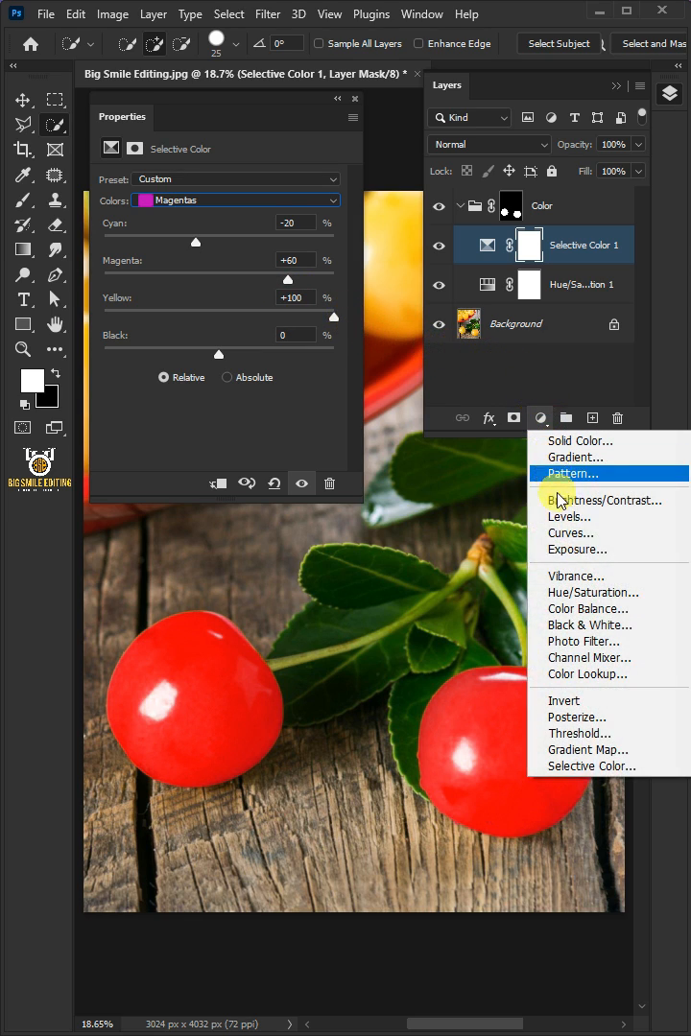
Add a Vibrance adjustment at Vibrance +55, Saturation +5 and dismiss its Properties panel
{"action": "left_click", "coordinate": [575, 576]}
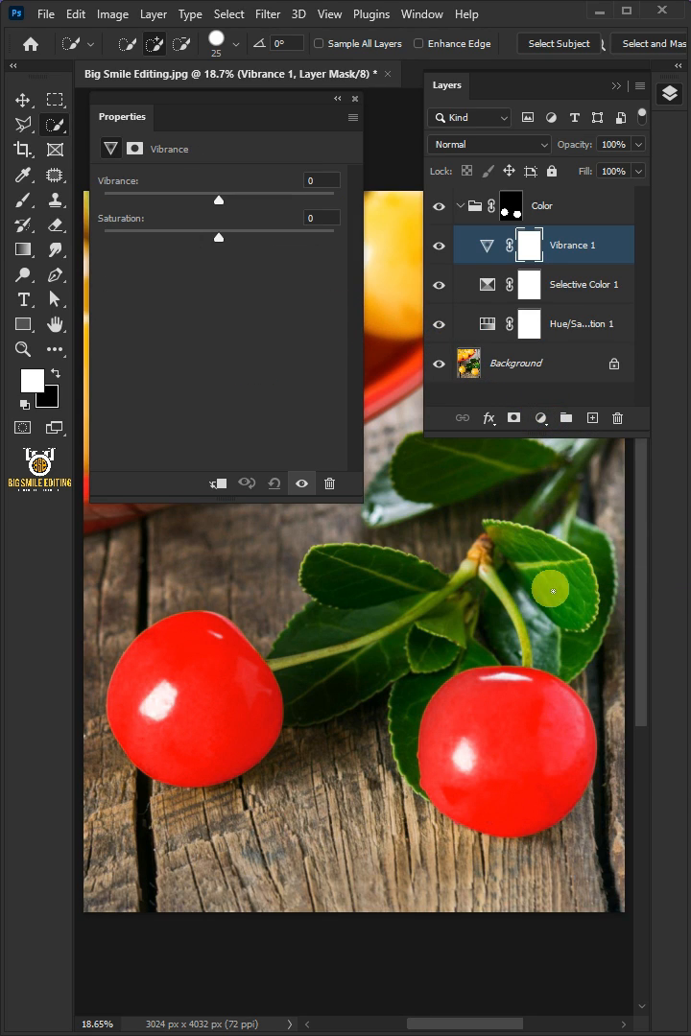
{"action": "left_click_drag", "start_coordinate": [219, 199], "coordinate": [265, 200]}
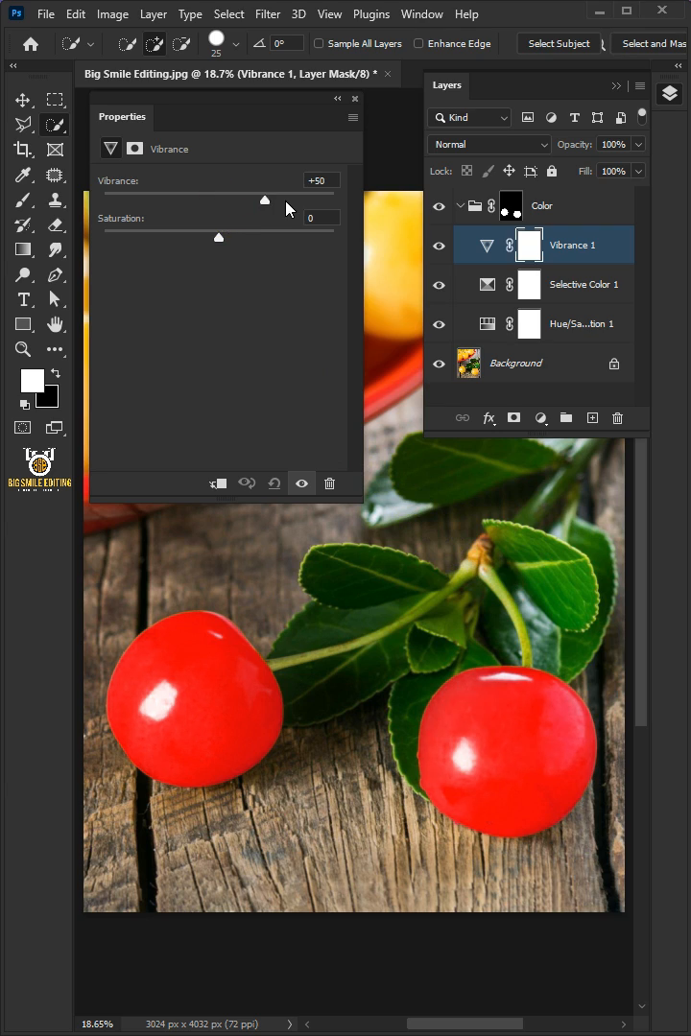
{"action": "left_click_drag", "start_coordinate": [265, 199], "coordinate": [291, 200]}
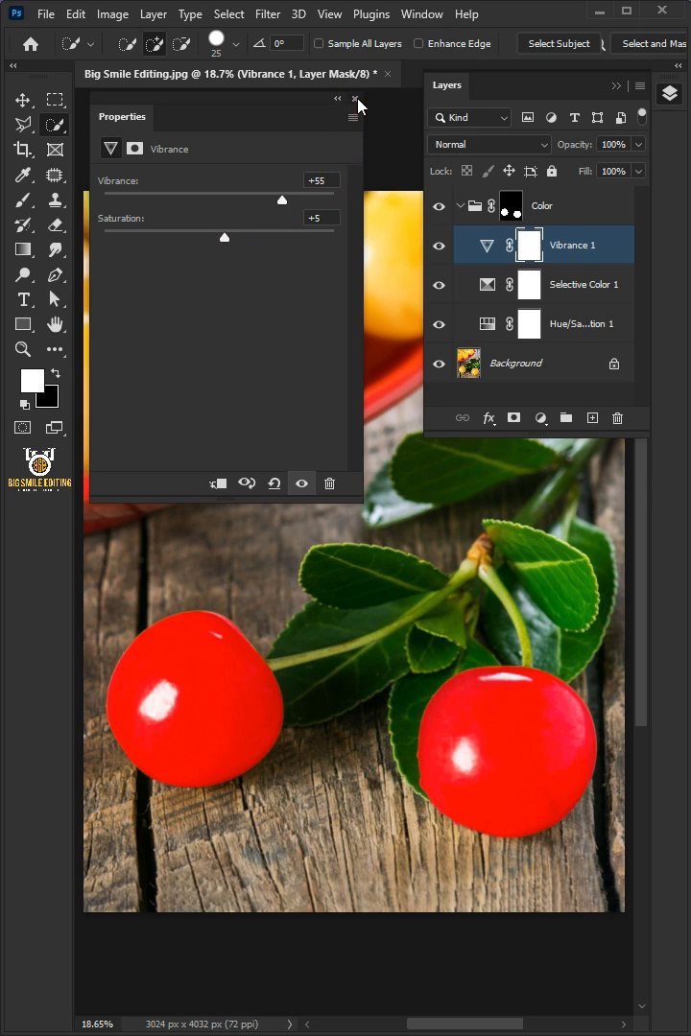
{"action": "left_click", "coordinate": [355, 100]}
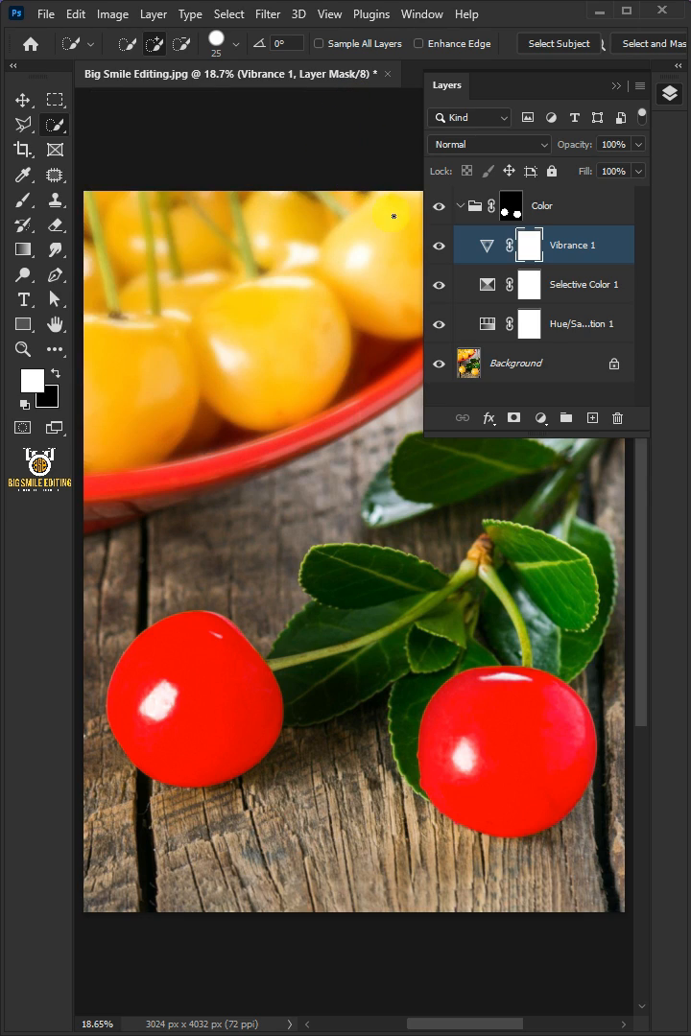